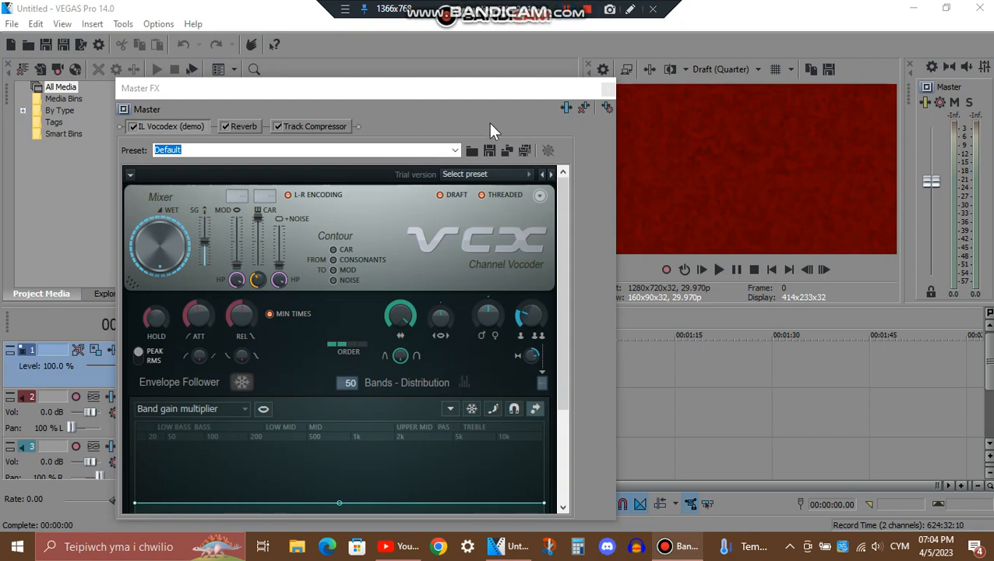
pyautogui.moveTo(413, 104)
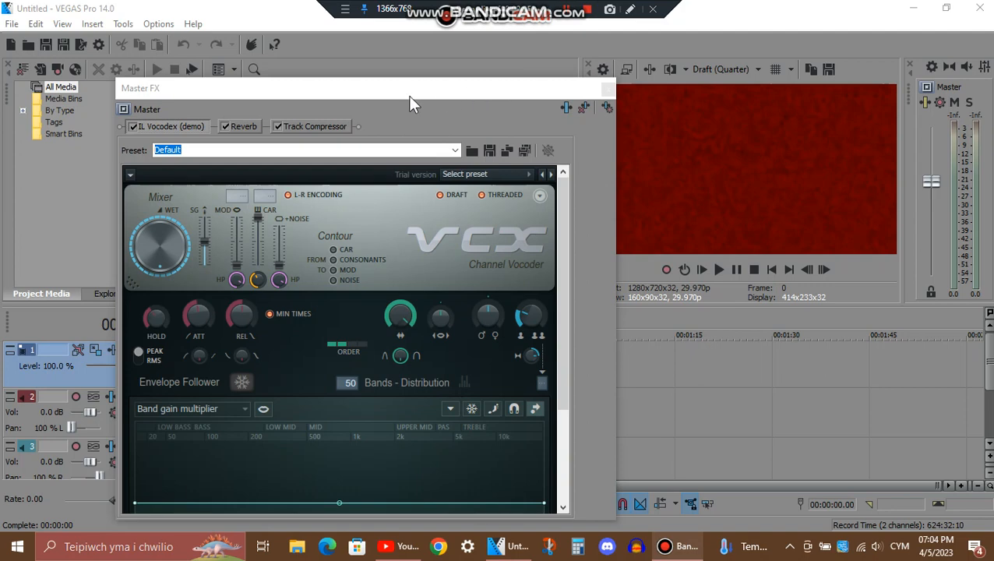
pyautogui.moveTo(293, 103)
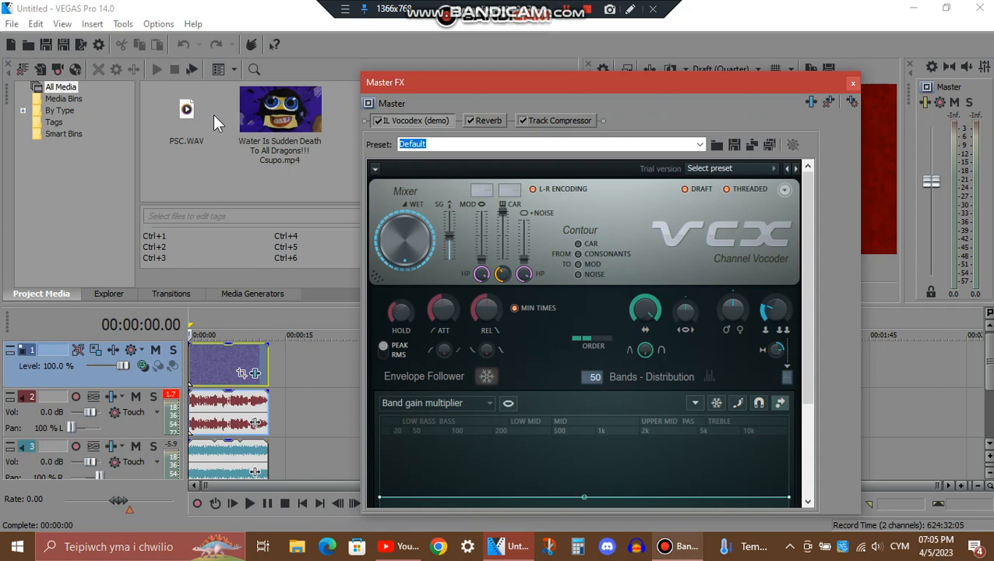
pyautogui.moveTo(265, 128)
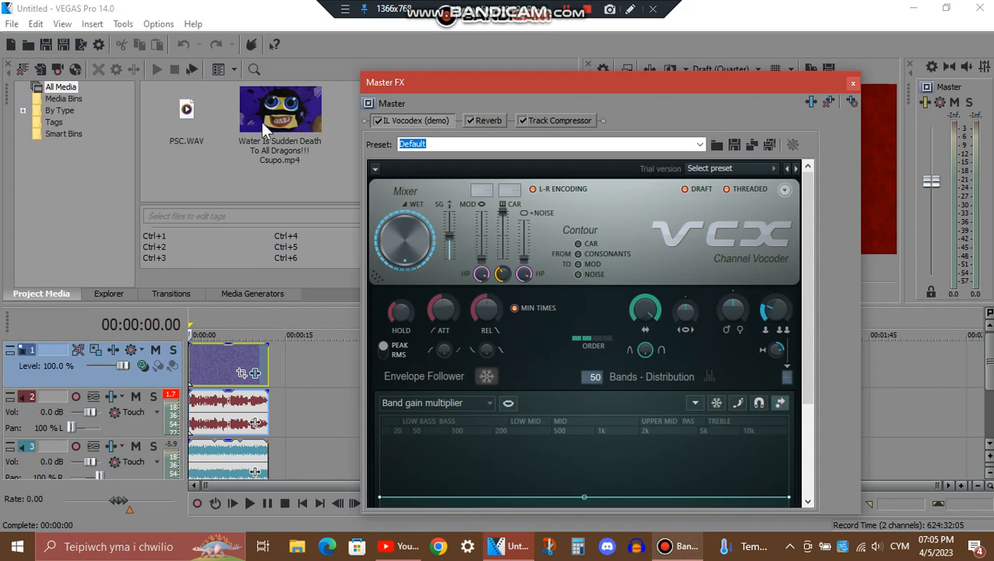
pyautogui.moveTo(284, 149)
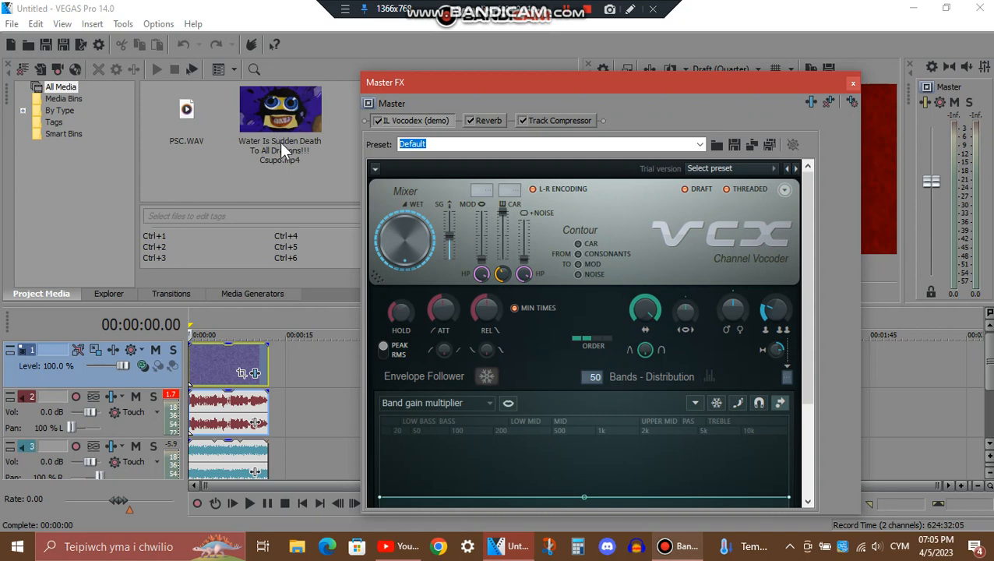
pyautogui.moveTo(285, 159)
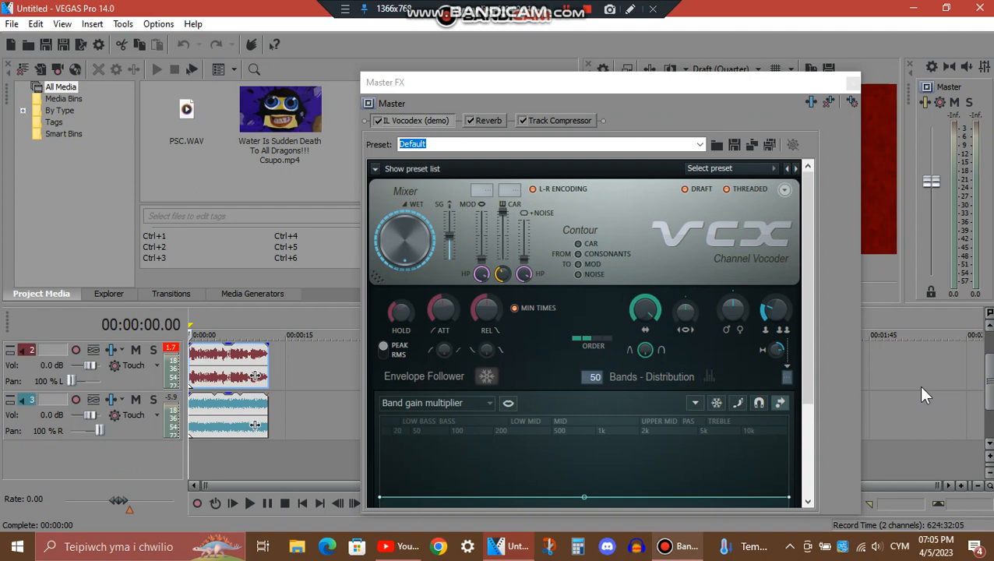
# Step: Confirm the PSC audio event's properties with pitch change -17 and Loop enabled
pyautogui.rightClick(228, 374)
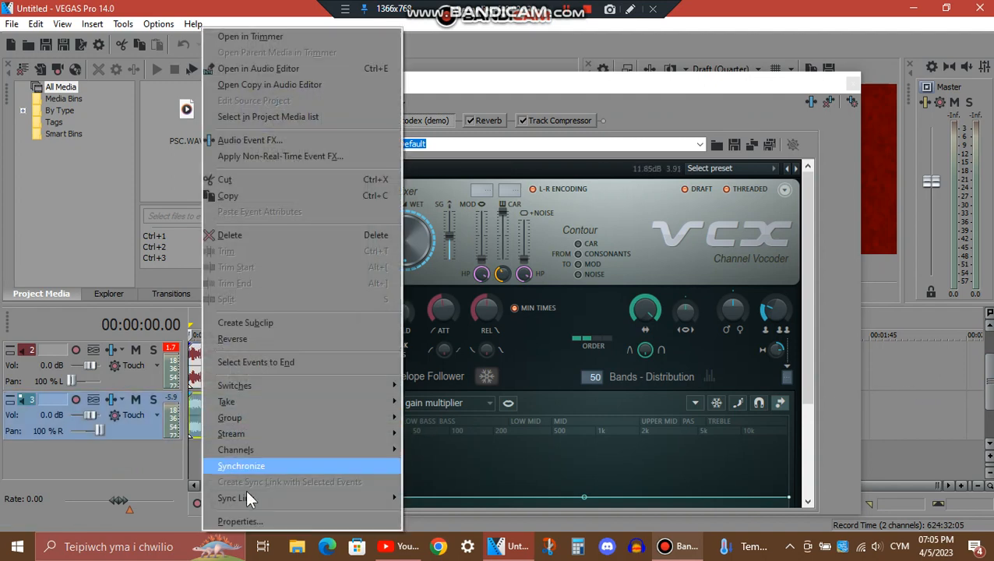
pyautogui.click(240, 521)
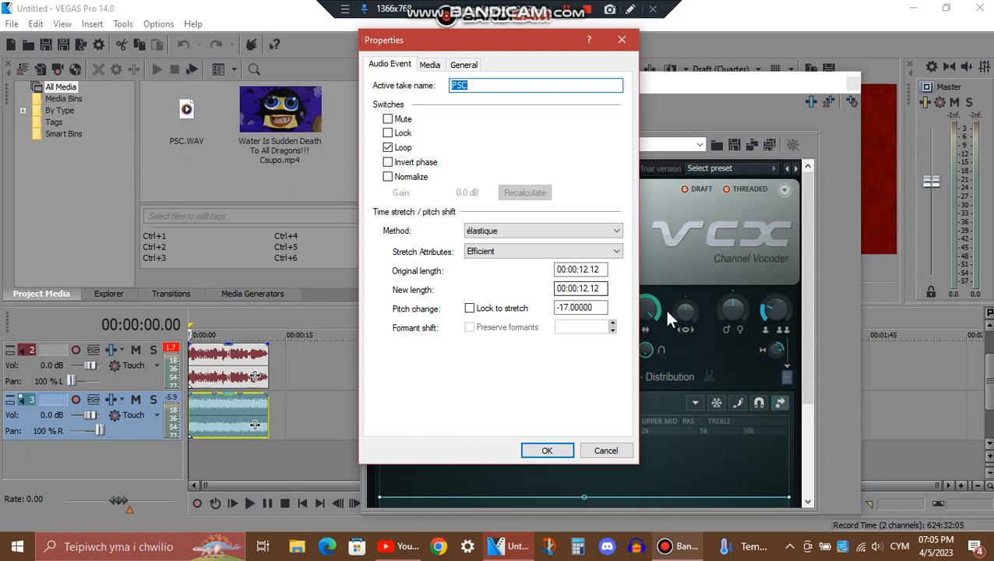
pyautogui.moveTo(477, 363)
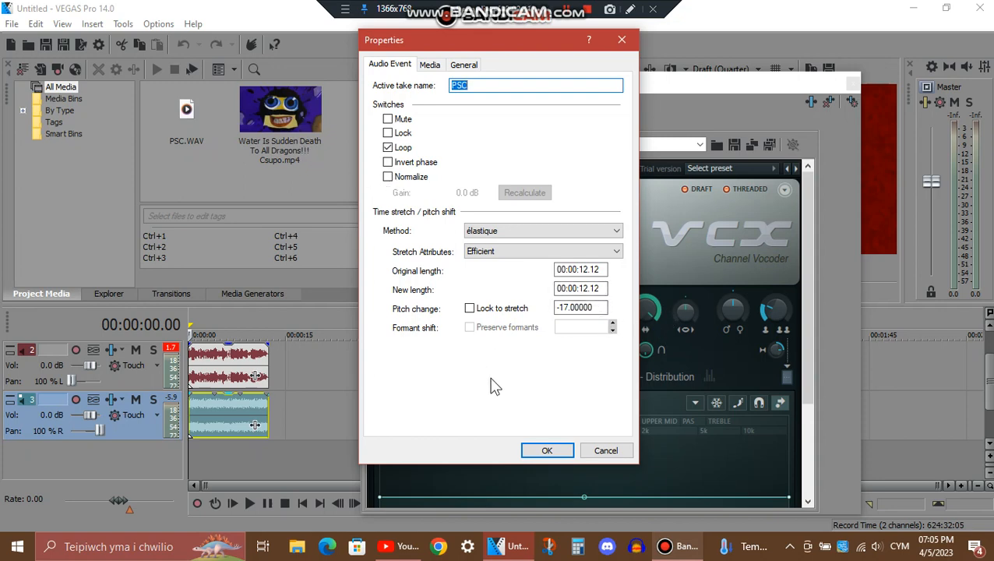
pyautogui.moveTo(501, 396)
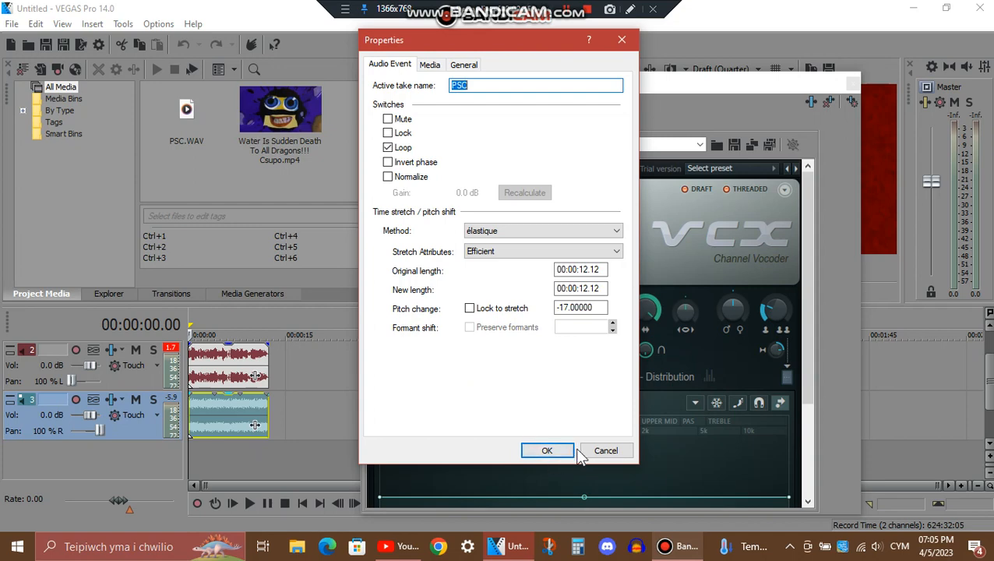
pyautogui.moveTo(552, 389)
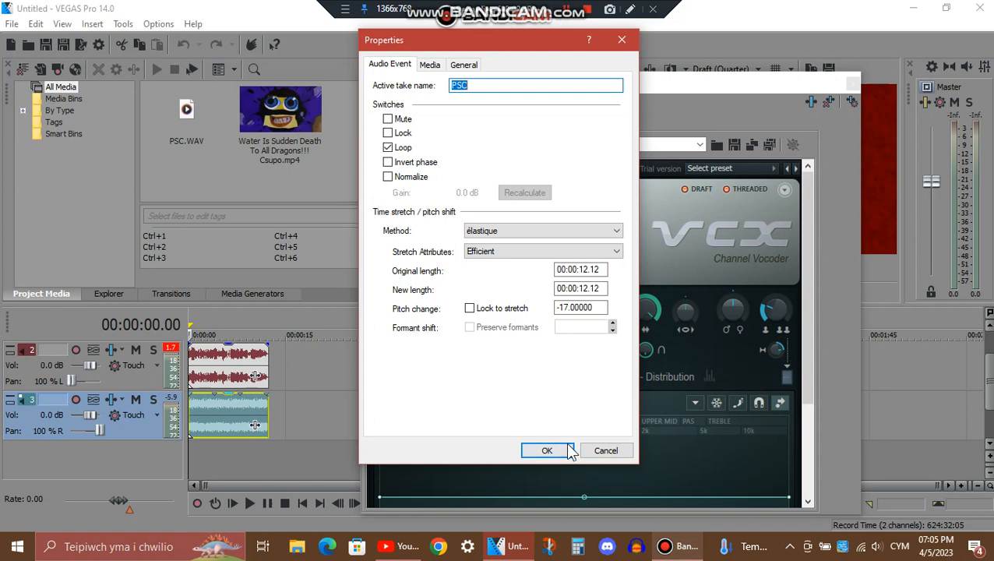
pyautogui.click(546, 450)
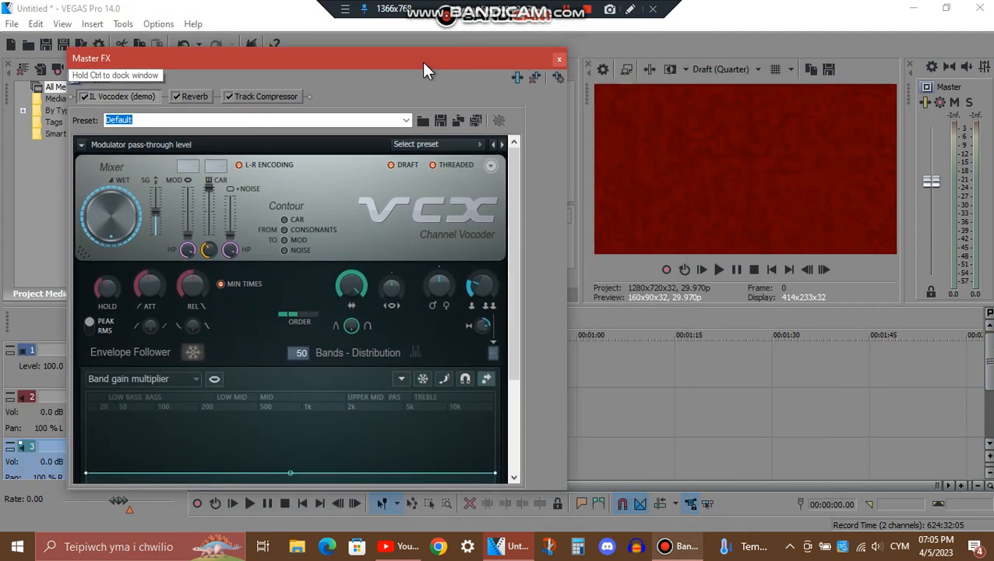
pyautogui.moveTo(835, 32)
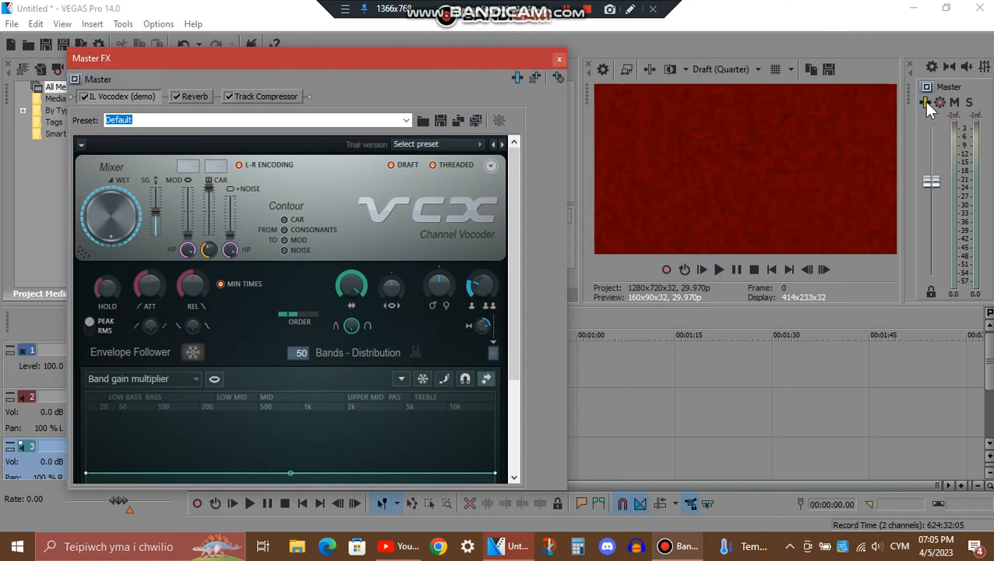
pyautogui.moveTo(929, 103)
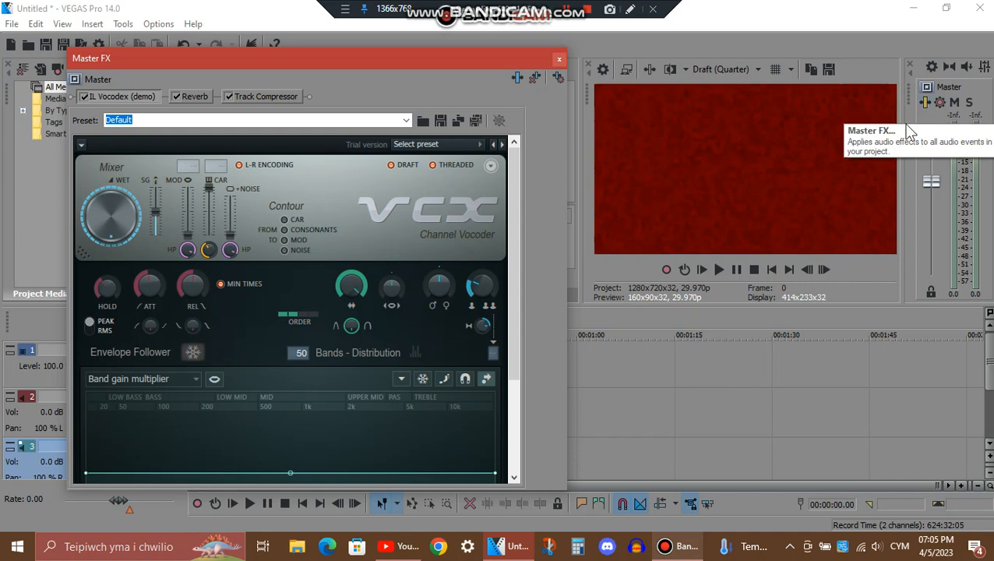
pyautogui.moveTo(439, 93)
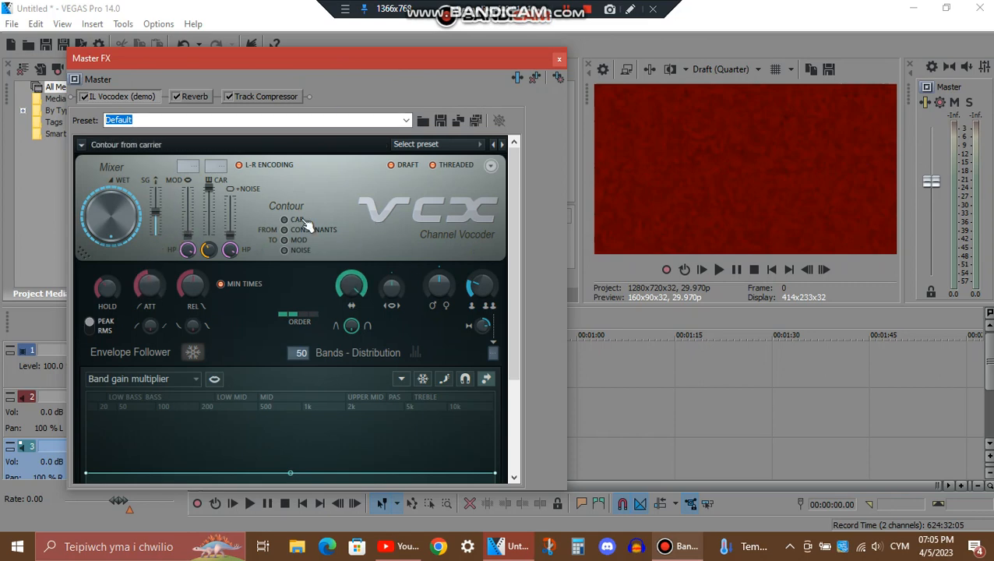
pyautogui.moveTo(389, 200)
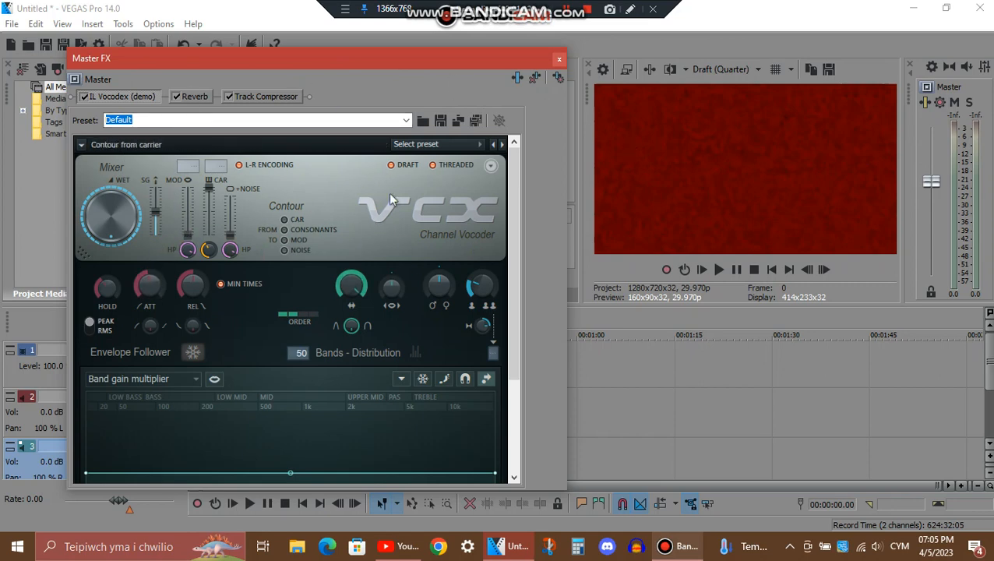
pyautogui.click(193, 96)
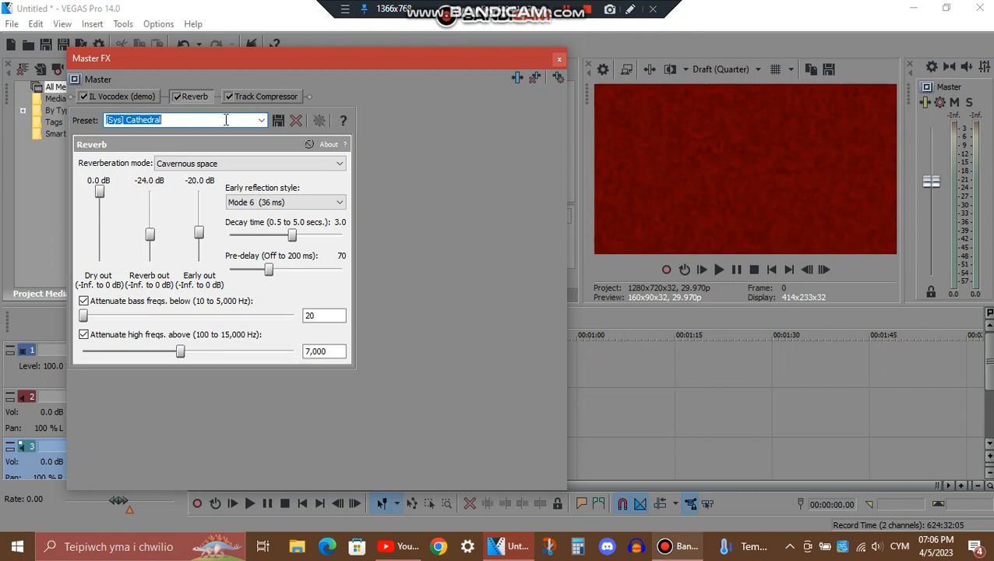
pyautogui.moveTo(272, 99)
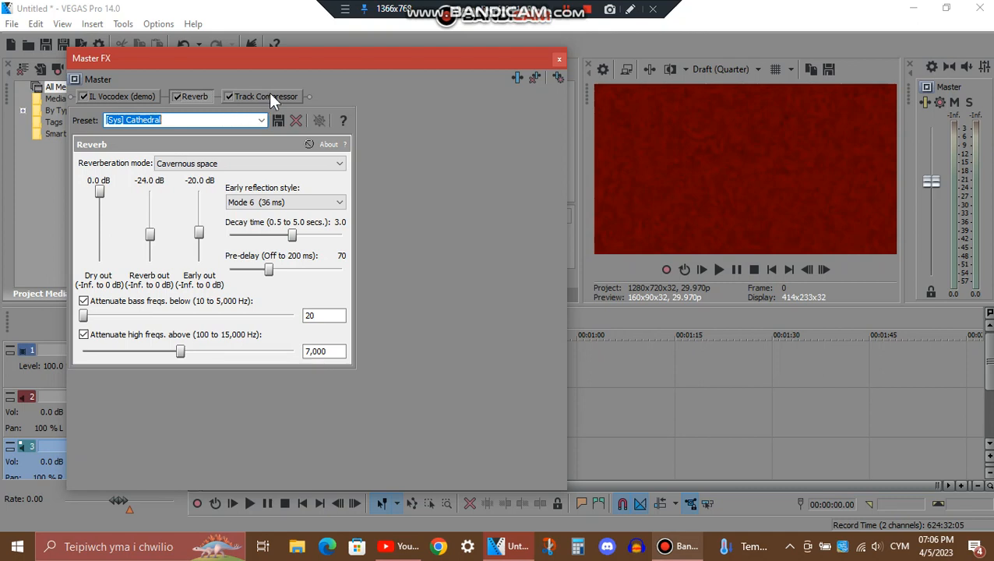
# Step: Switch from the Cavernous-space reverb (3.0 s decay) to the Track Compressor settings
pyautogui.click(261, 97)
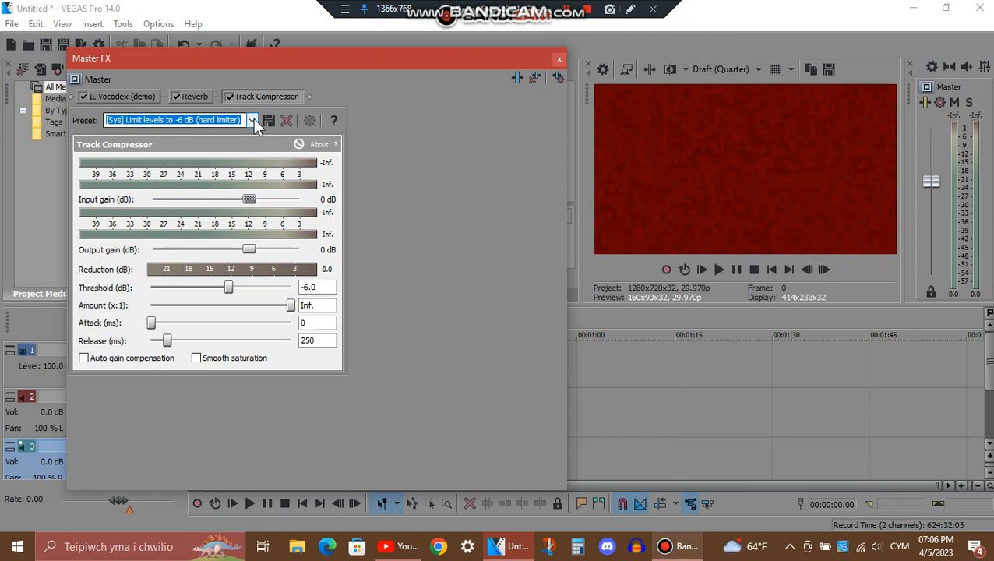
# Step: Apply the '[Sys] Limit levels to -6 dB (hard limiter)' preset to the master Track Compressor
pyautogui.click(252, 120)
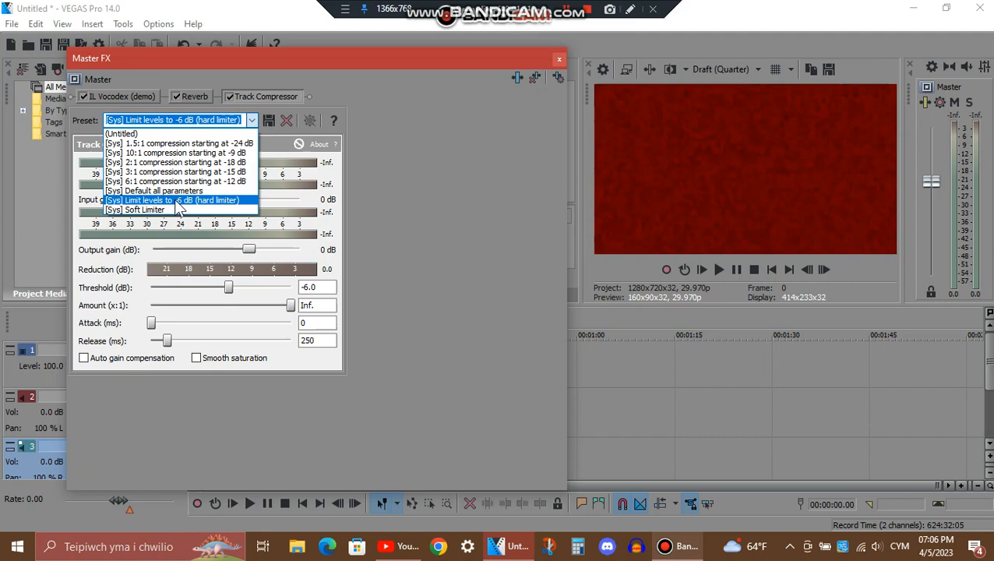
pyautogui.click(558, 59)
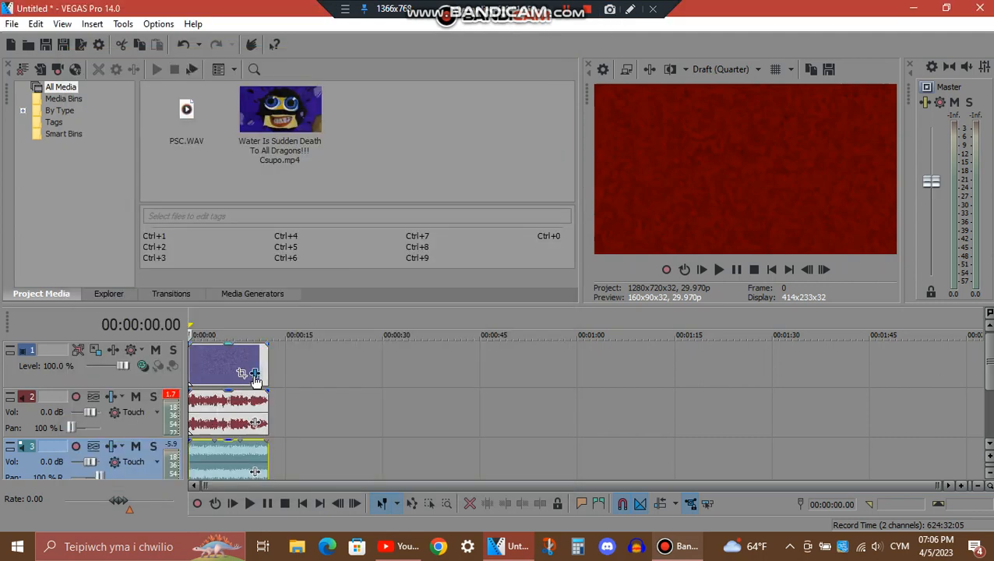
# Step: Show the video clip's Gradient Map effect using the black-to-red WelshPower preset
pyautogui.click(243, 374)
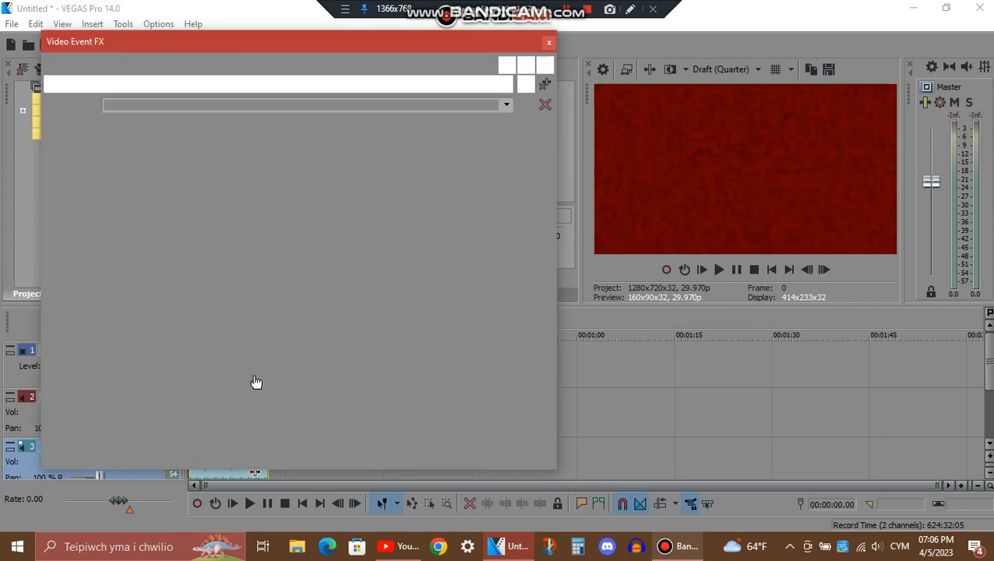
pyautogui.click(212, 84)
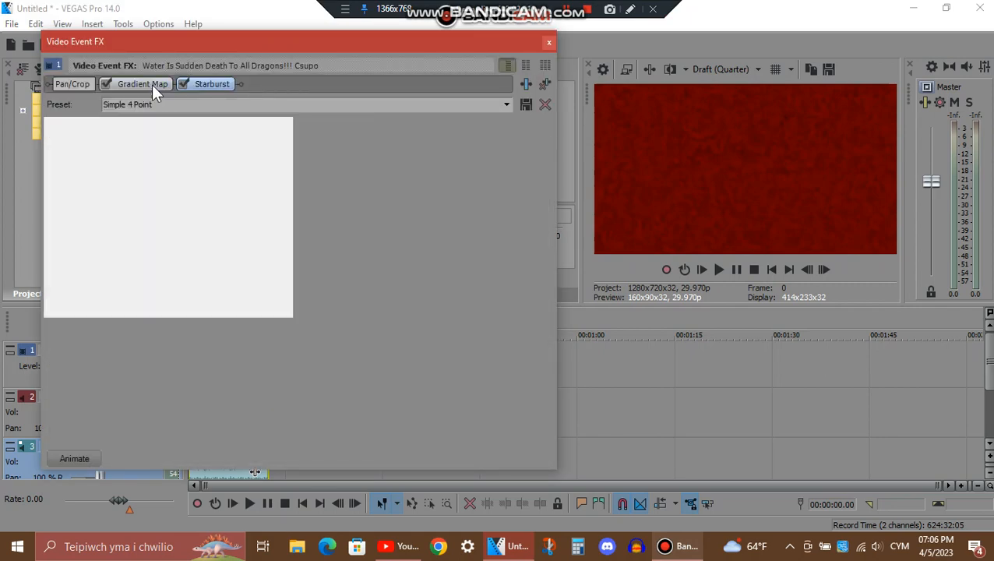
pyautogui.click(142, 84)
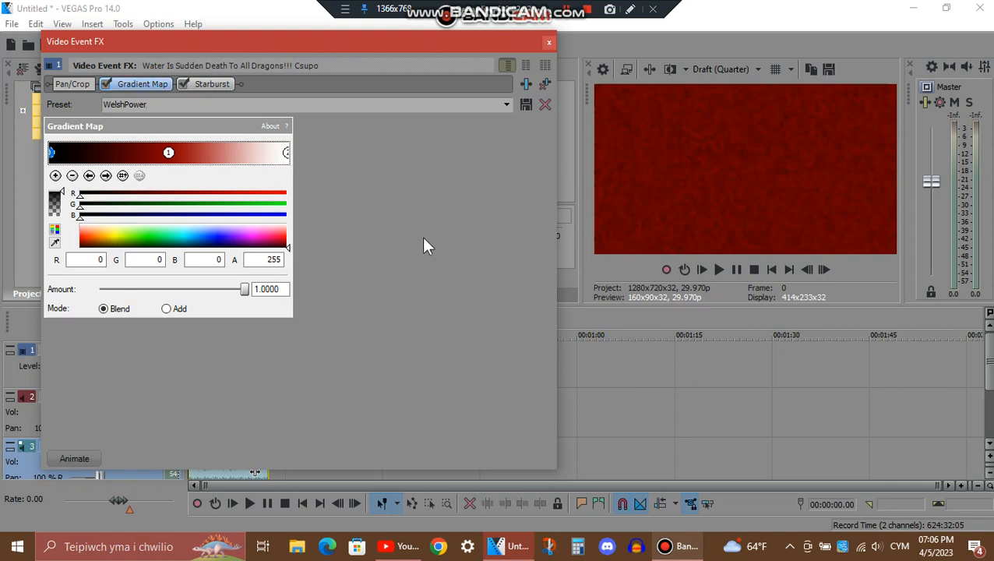
pyautogui.moveTo(324, 203)
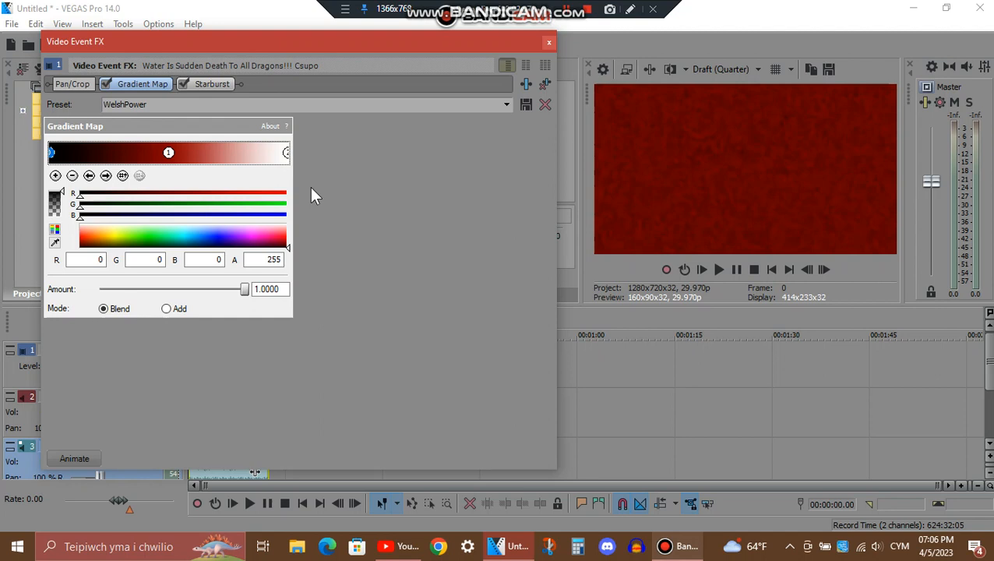
pyautogui.click(106, 175)
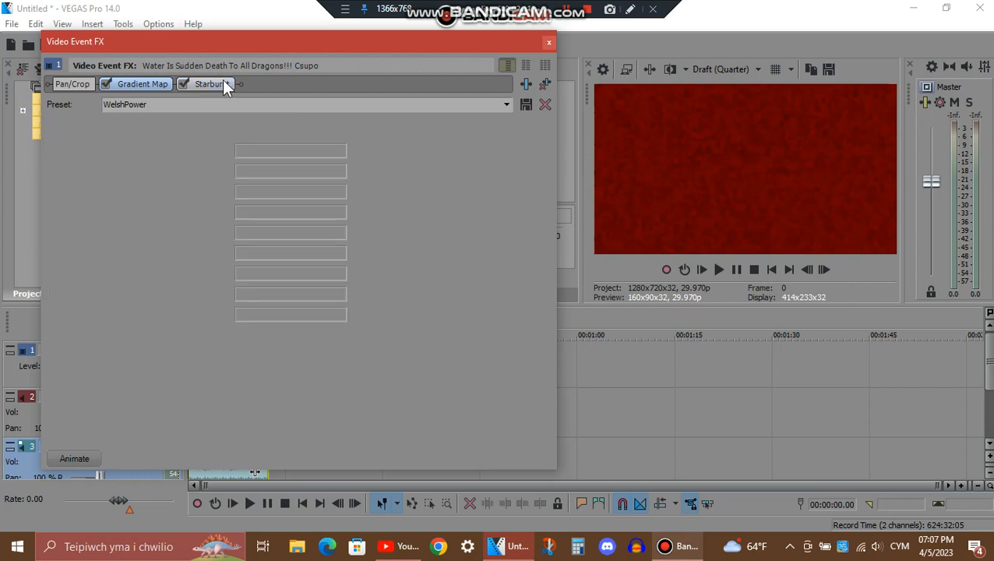
# Step: Review the Starburst Simple 4 Point preset (4 points, threshold 72.510) and close the effects window
pyautogui.click(209, 84)
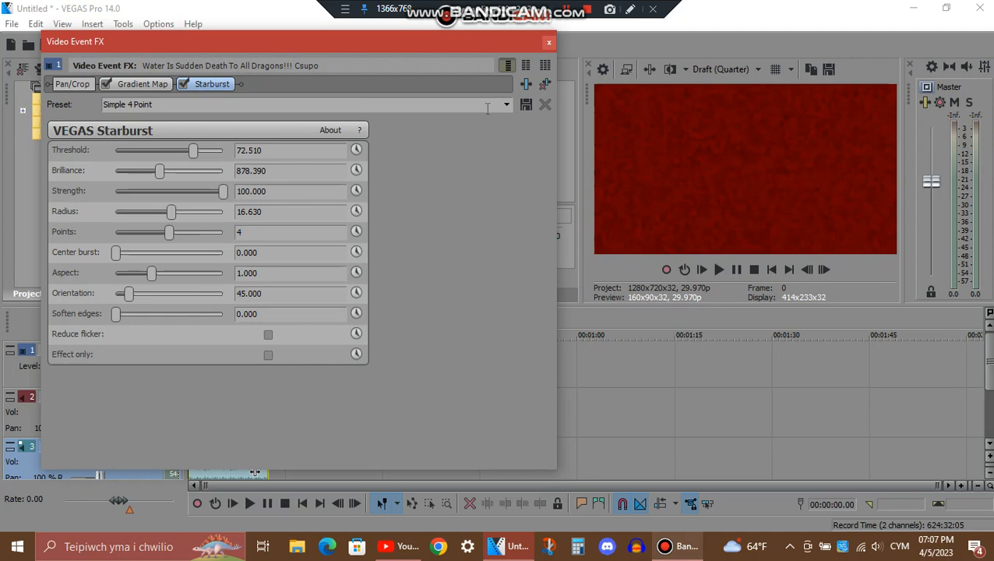
pyautogui.moveTo(527, 65)
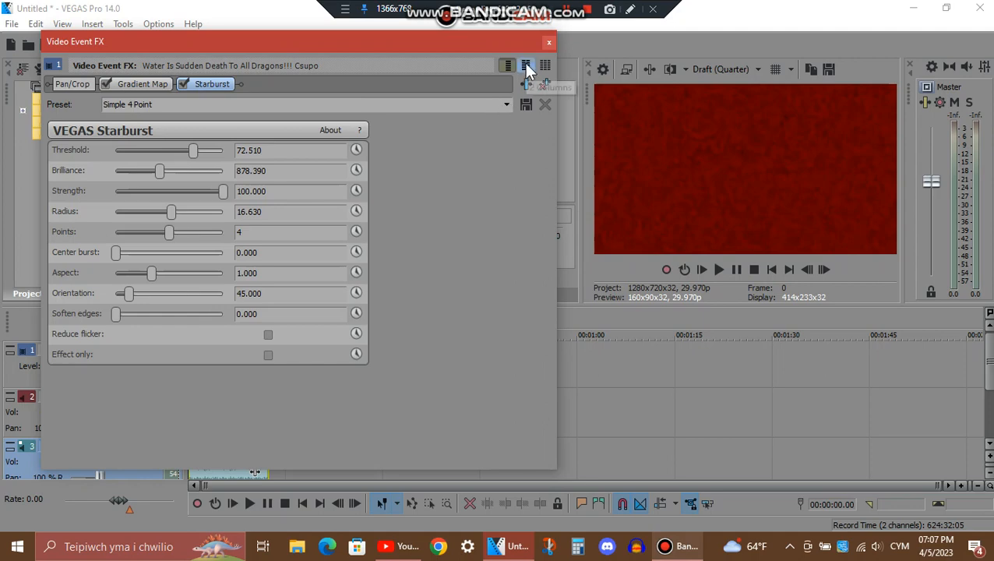
pyautogui.click(549, 42)
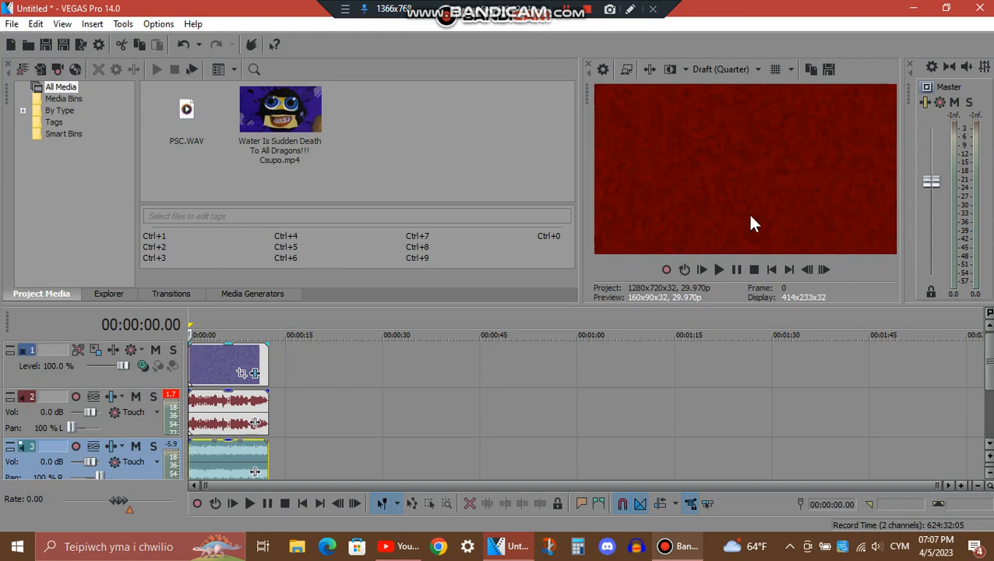
pyautogui.moveTo(526, 31)
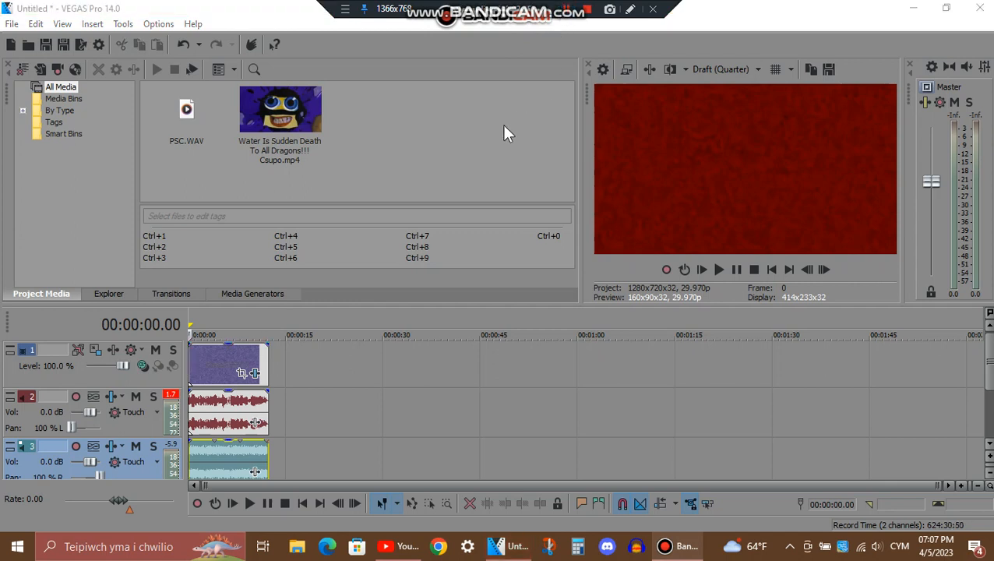
pyautogui.moveTo(499, 116)
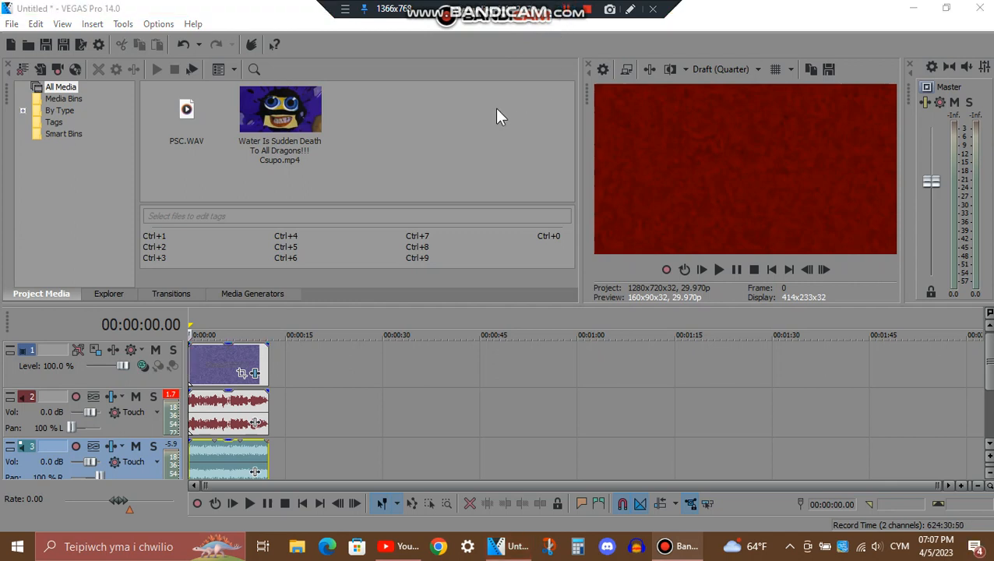
pyautogui.moveTo(544, 159)
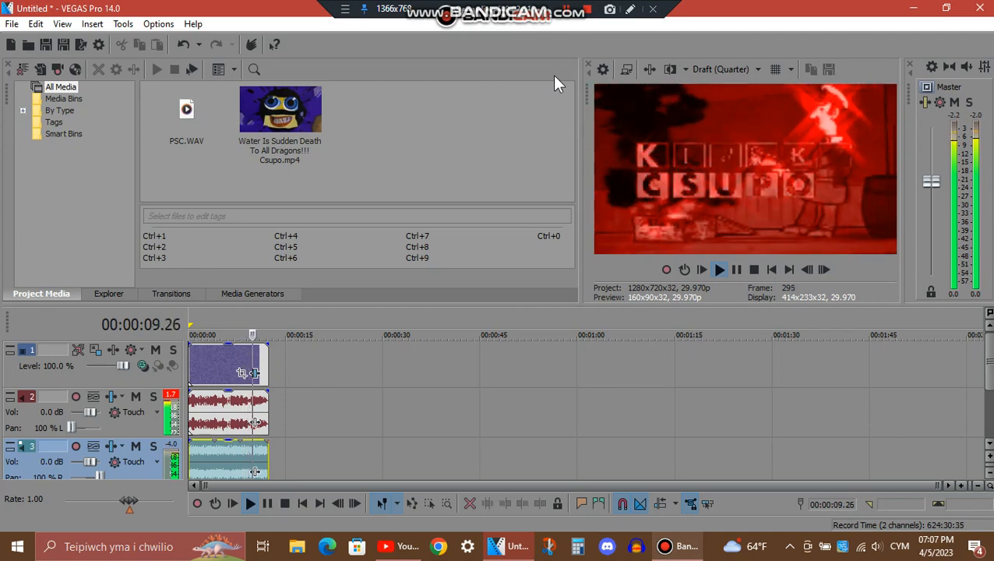
# Step: Preview the red-tinted starburst logo video and stop playback at the project start
pyautogui.click(718, 270)
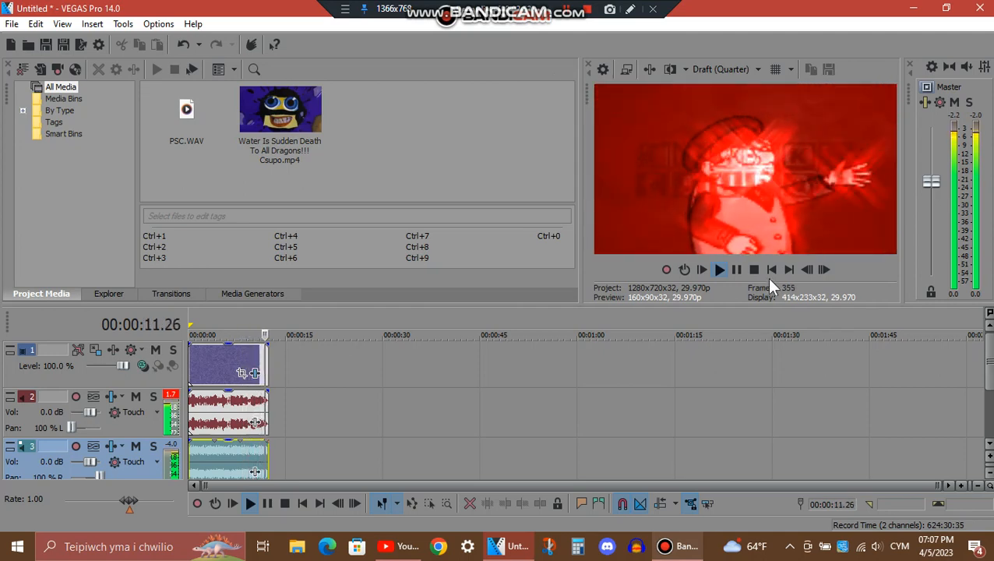
pyautogui.click(754, 269)
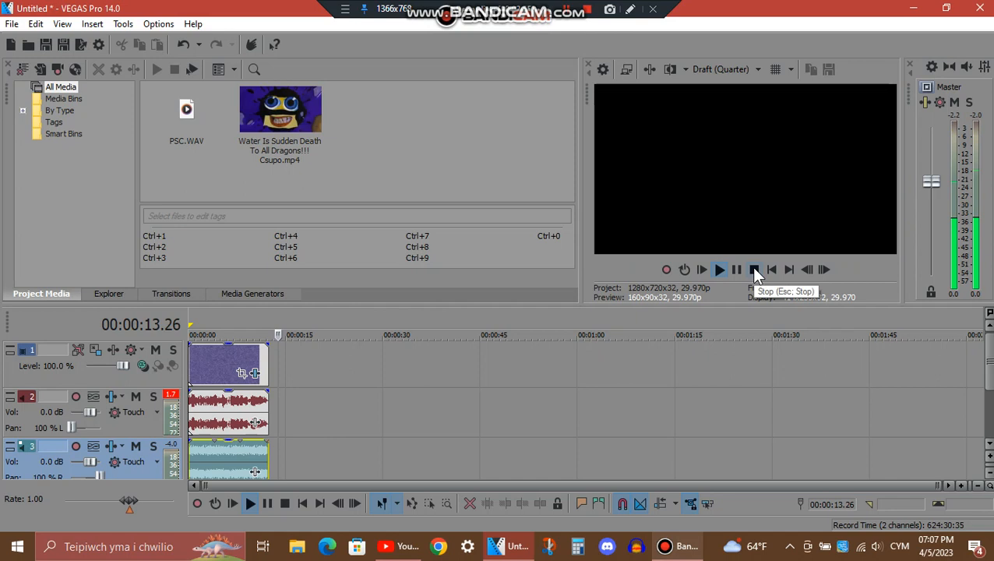
pyautogui.click(755, 268)
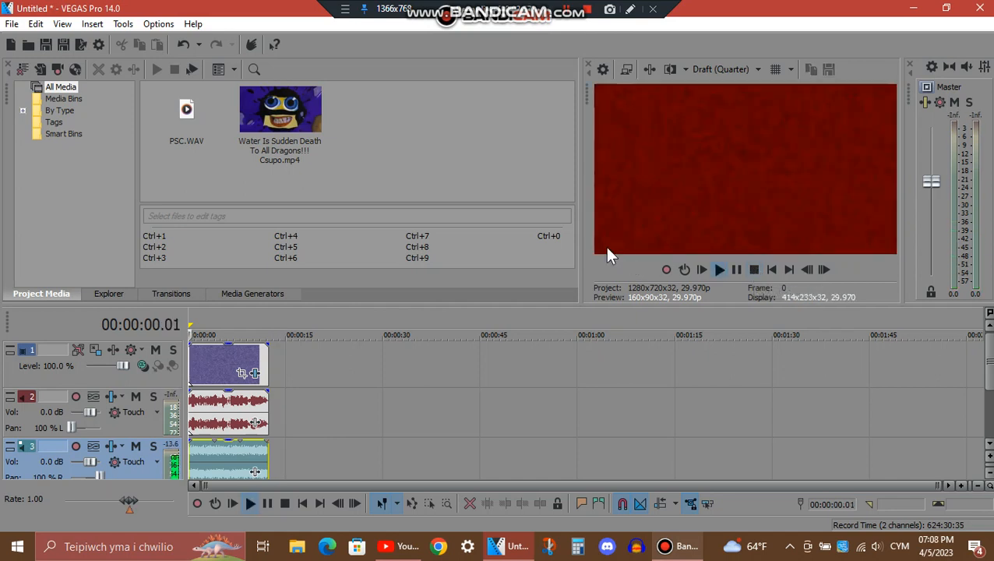